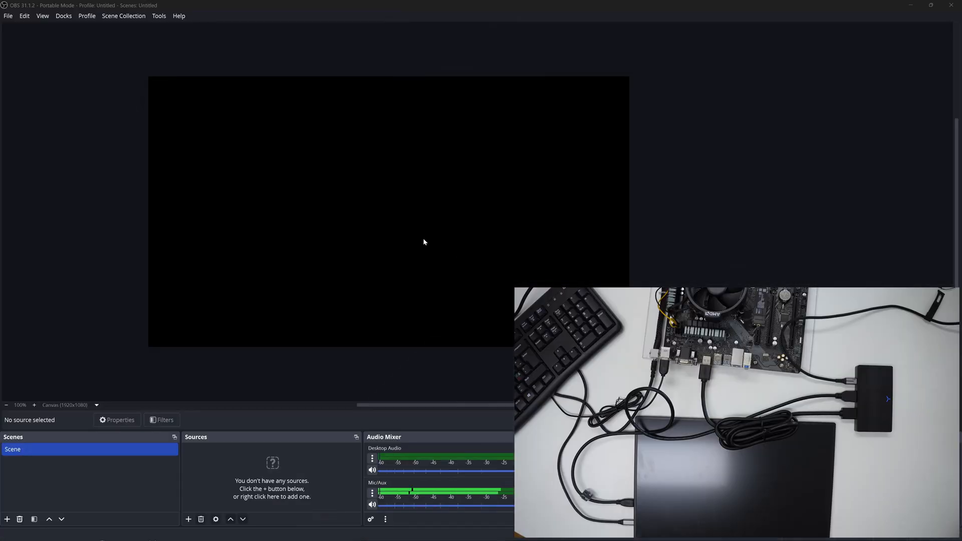
mouse_move(335, 275)
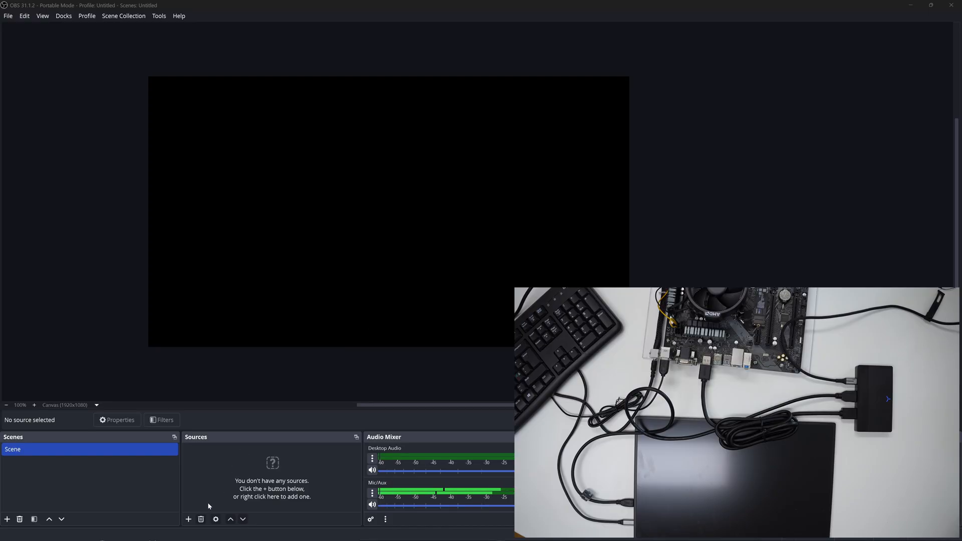
- Add a Video Capture Device source using the UGREEN HDMI Capture device with default name
click(188, 519)
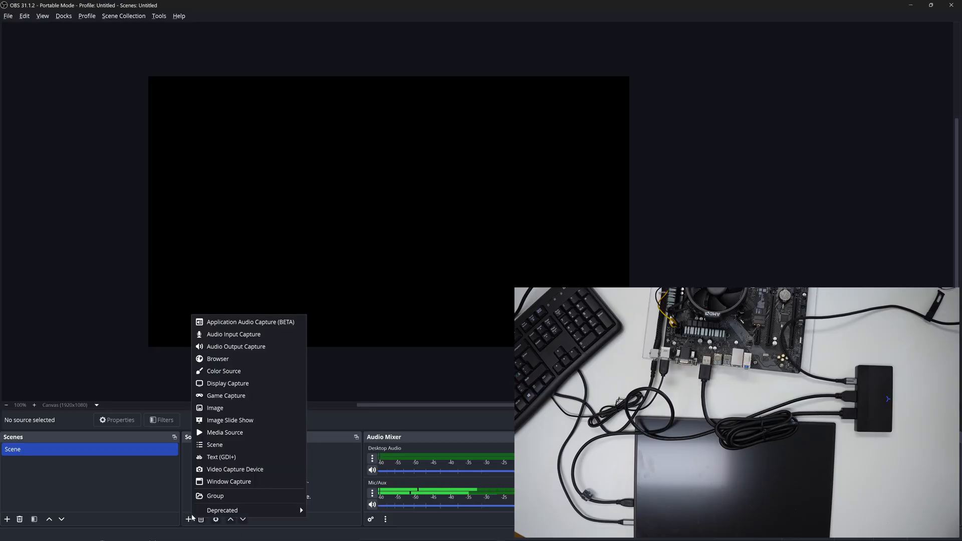
click(235, 469)
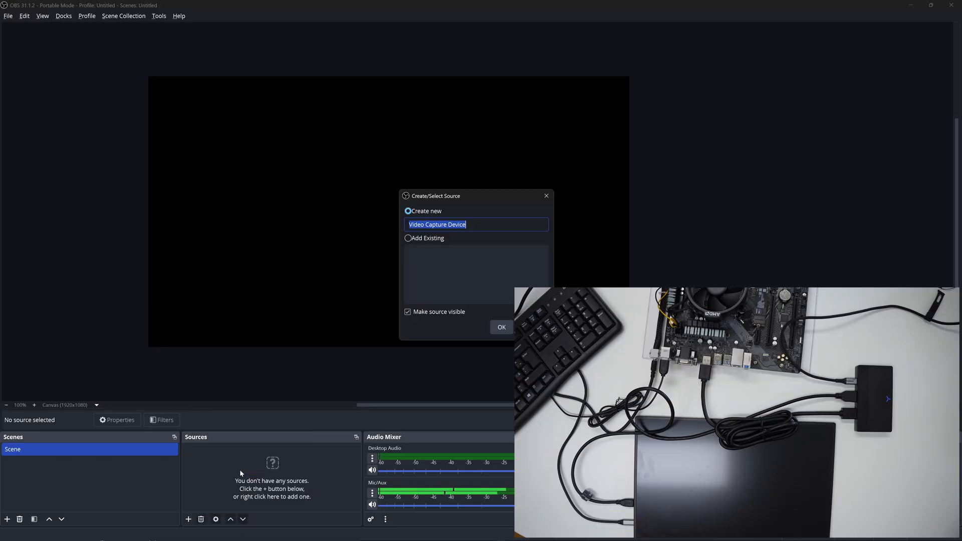
click(502, 327)
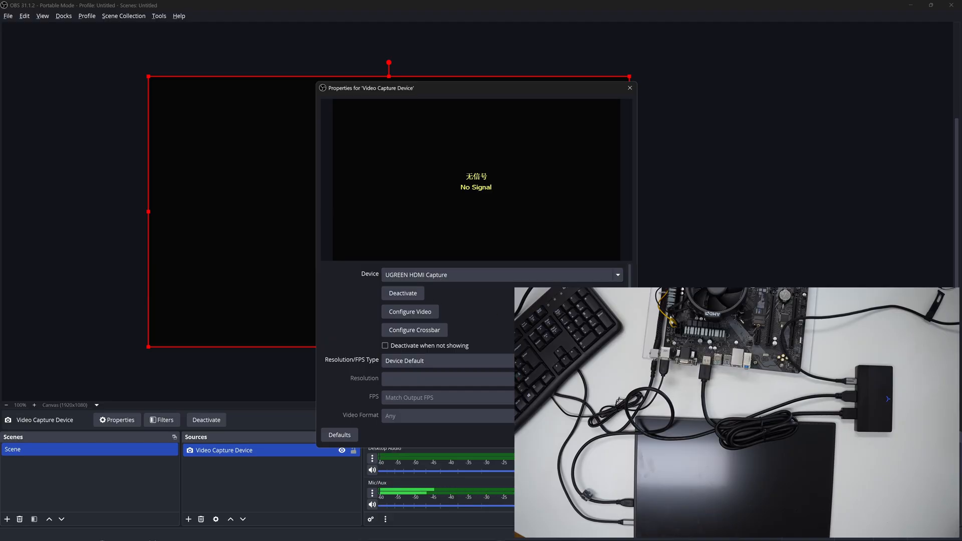
click(629, 87)
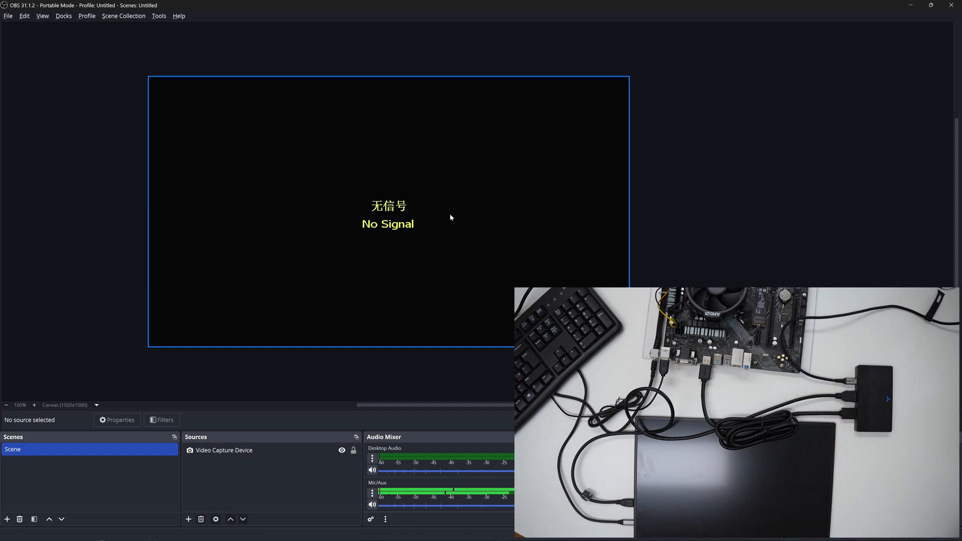
mouse_move(626, 211)
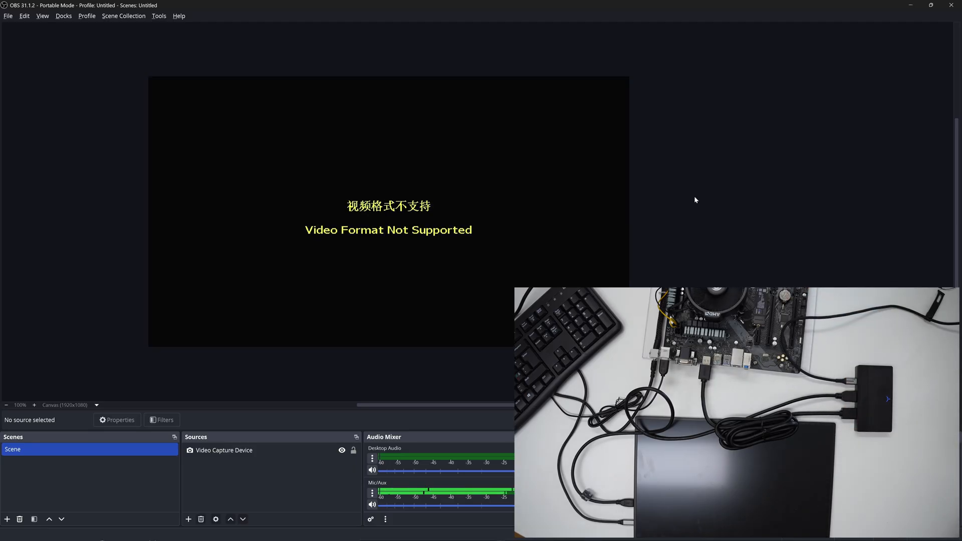
- Wait for the capture preview to change from No Signal to Video Format Not Supported
click(387, 212)
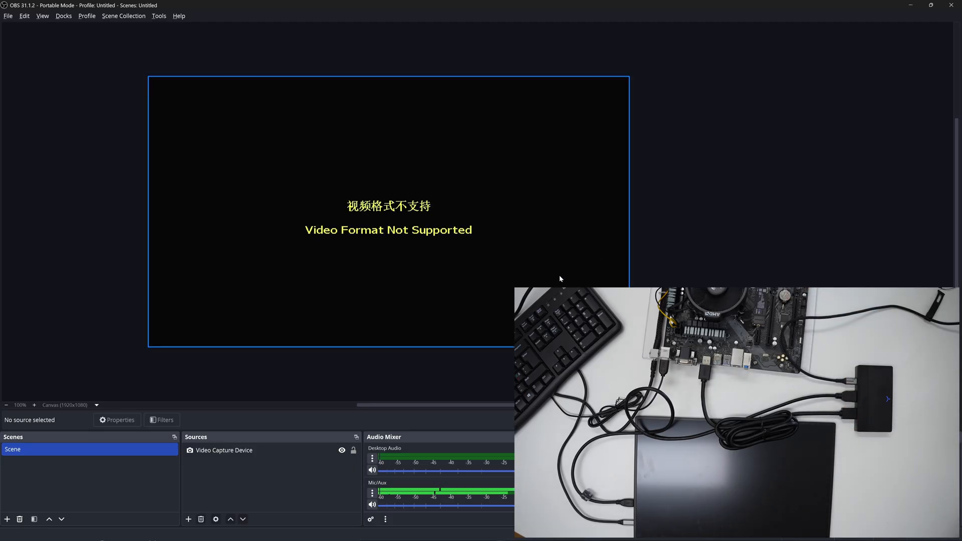
mouse_move(435, 242)
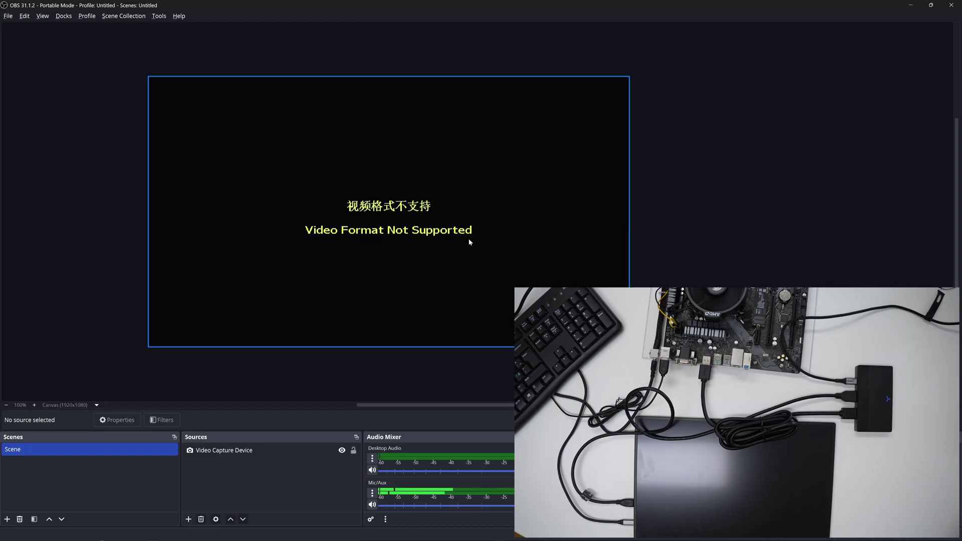
mouse_move(432, 257)
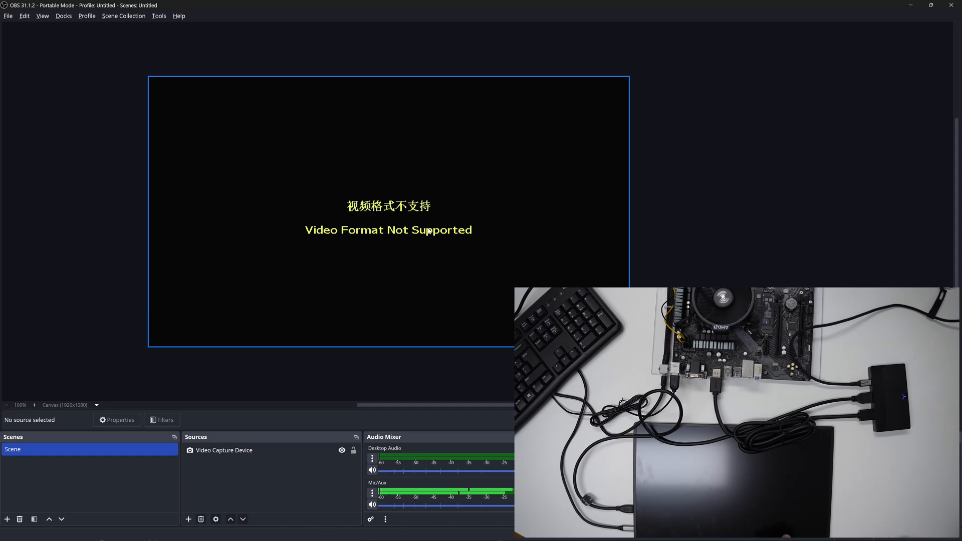
- Remove the Video Capture Device source from the scene, confirming the deletion
click(224, 450)
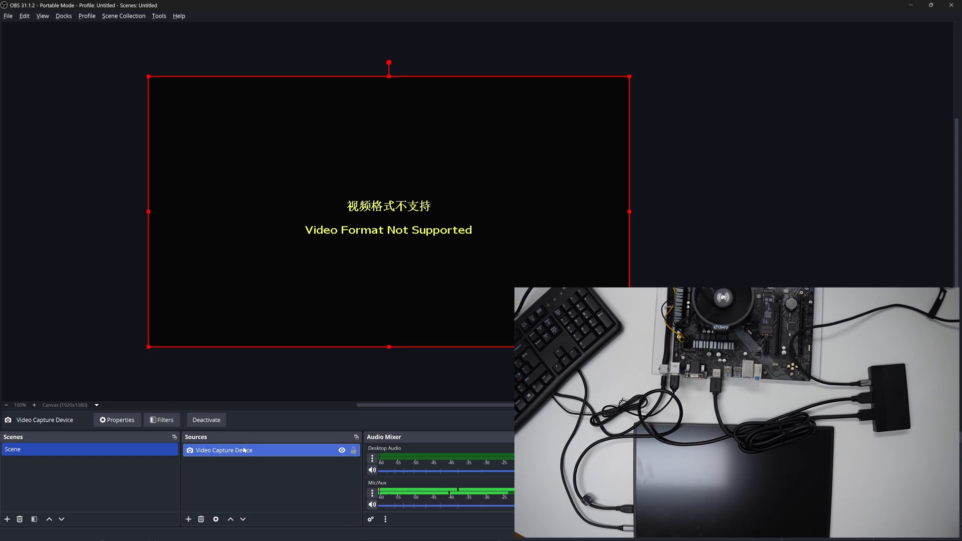
click(201, 519)
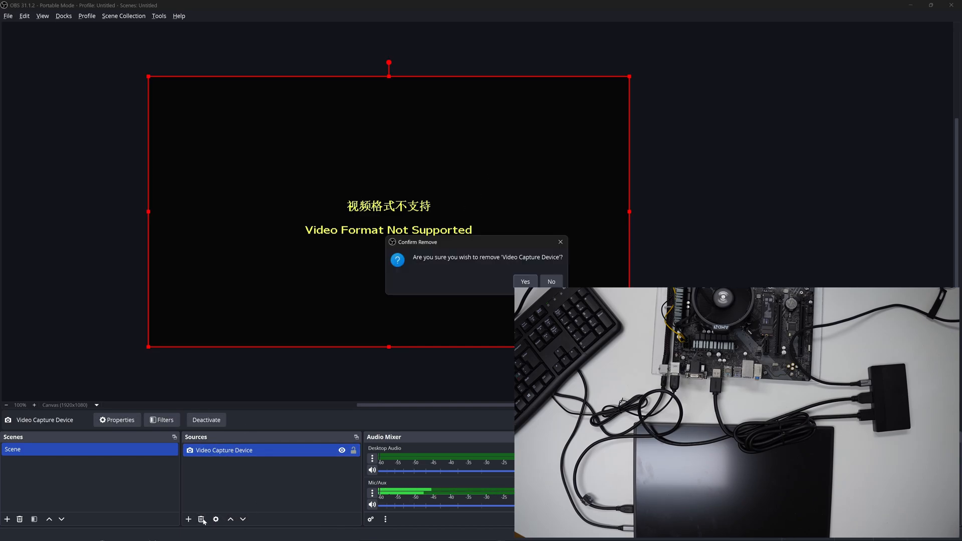
click(525, 281)
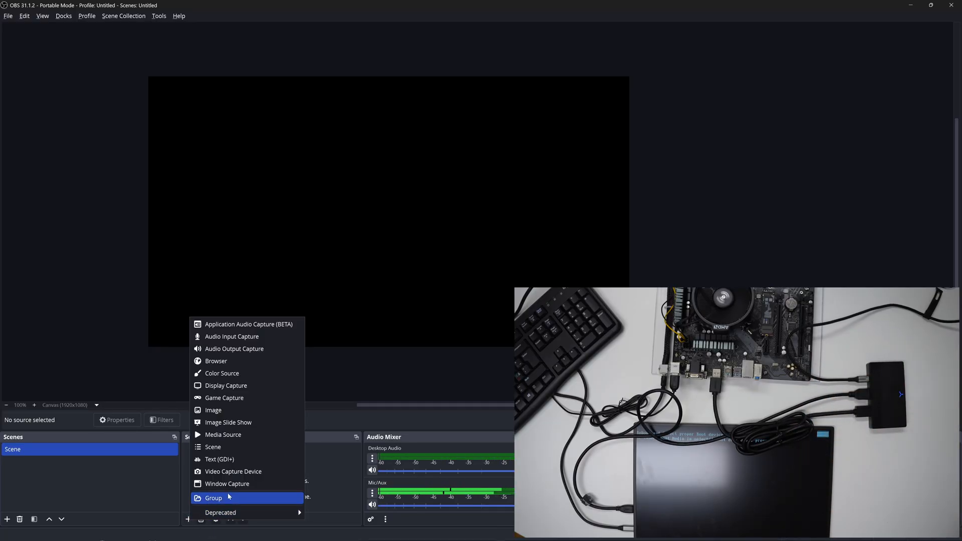
- Re-add a Video Capture Device source on UGREEN HDMI Capture, now showing the boot-device screen
click(233, 471)
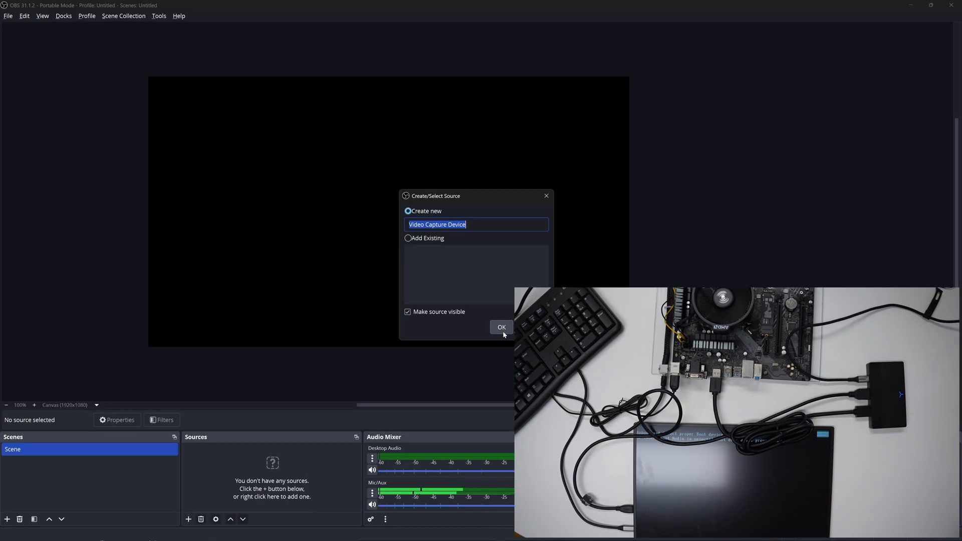
click(502, 326)
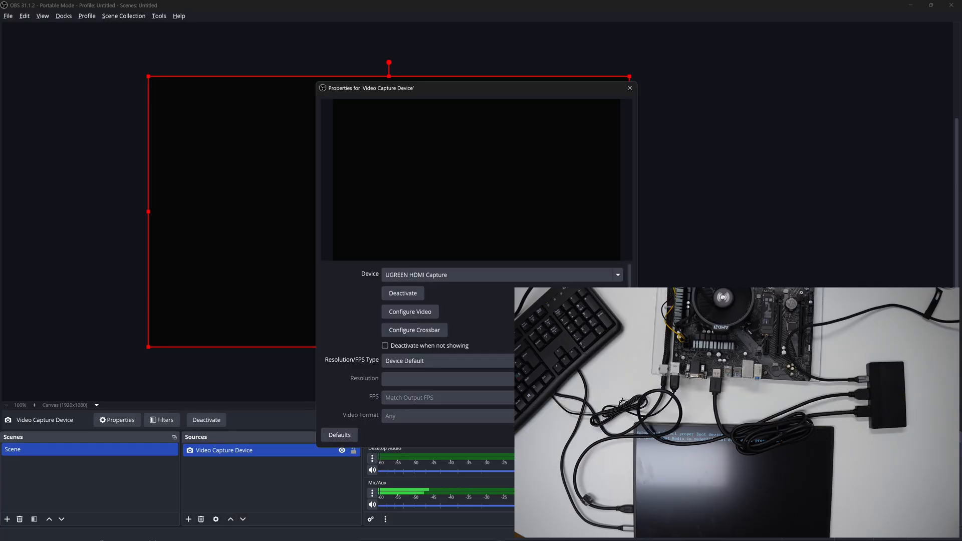
click(629, 87)
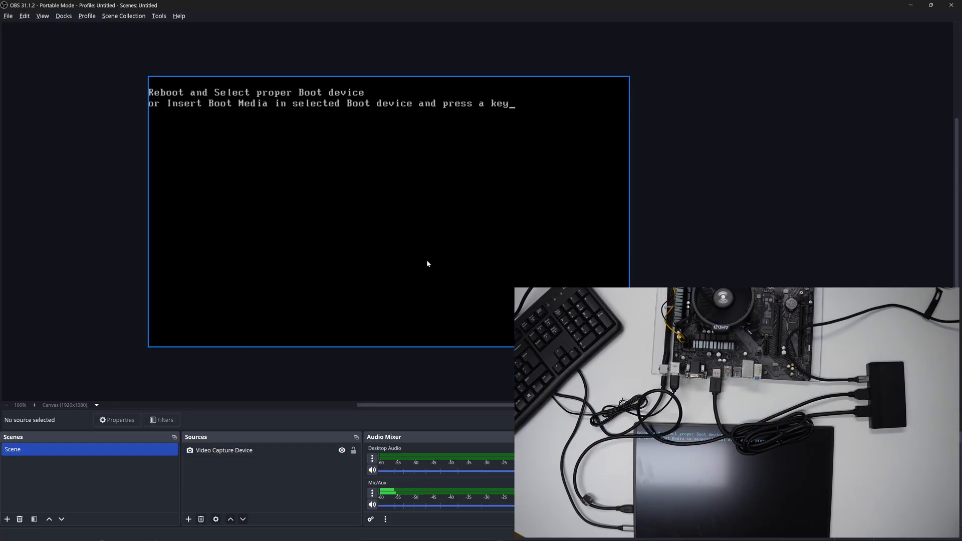